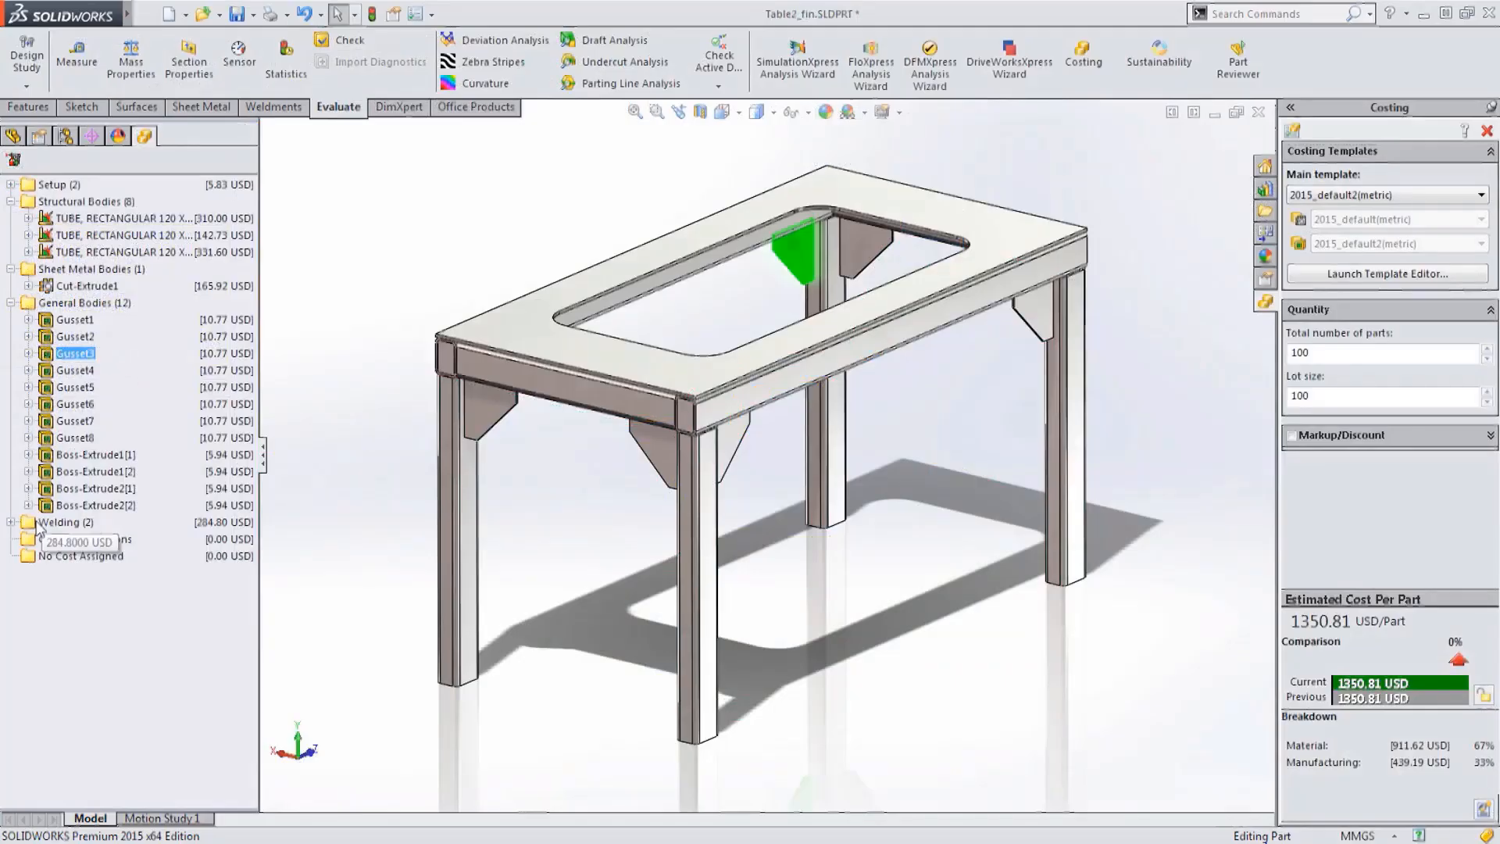
# Step: Expand the Welding (2) group to reveal the 5mm fillet weld at 64.00 USD and the 16mm fillet weld
pyautogui.click(11, 522)
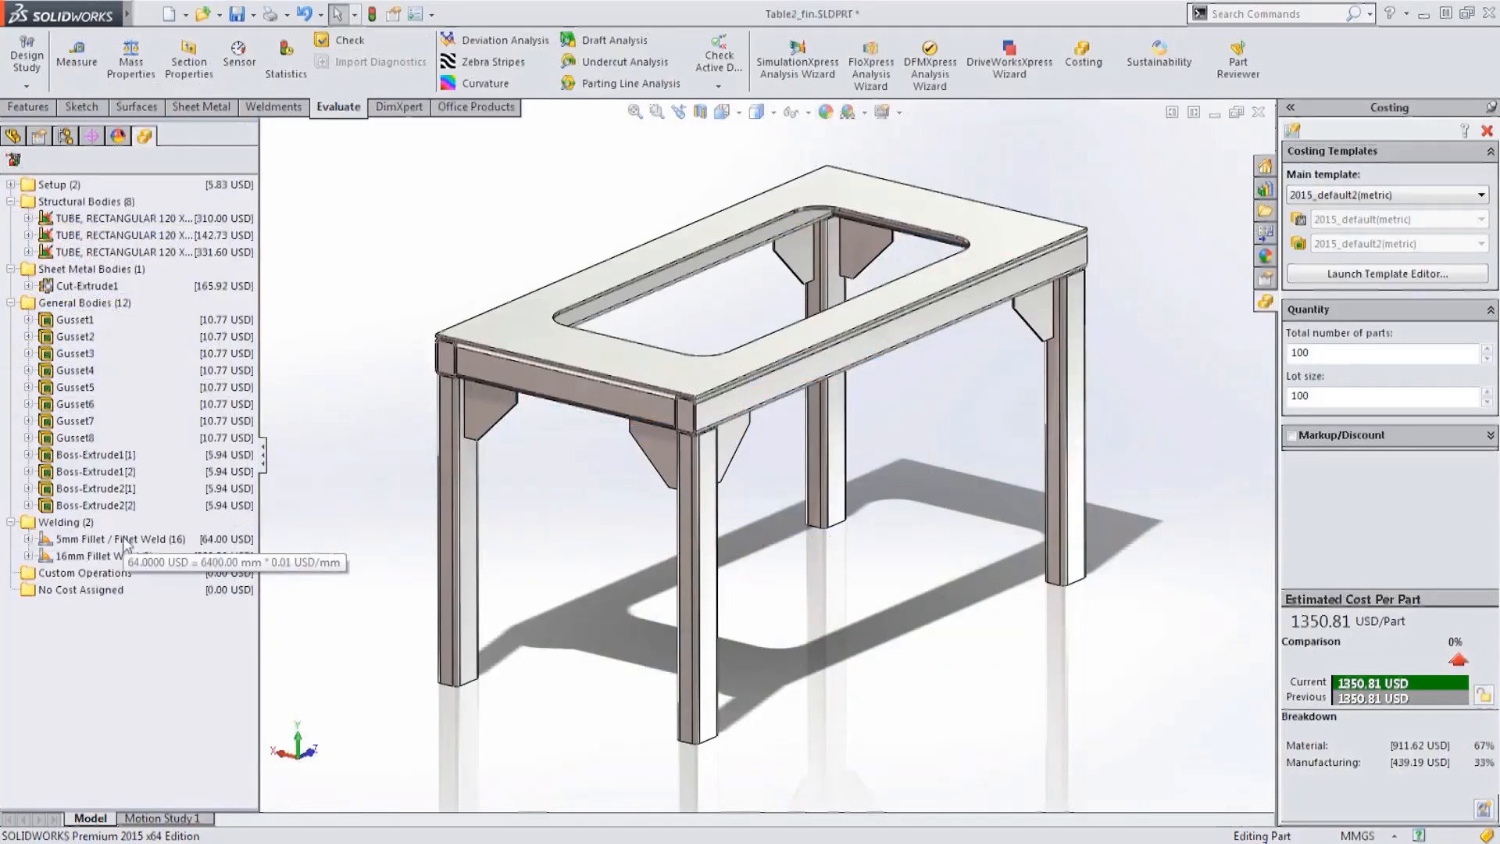